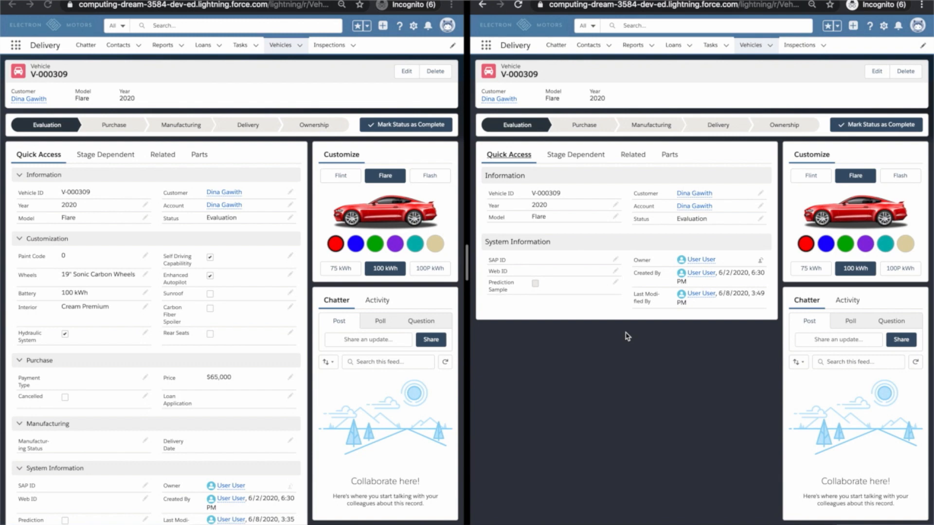
pyautogui.moveTo(597, 225)
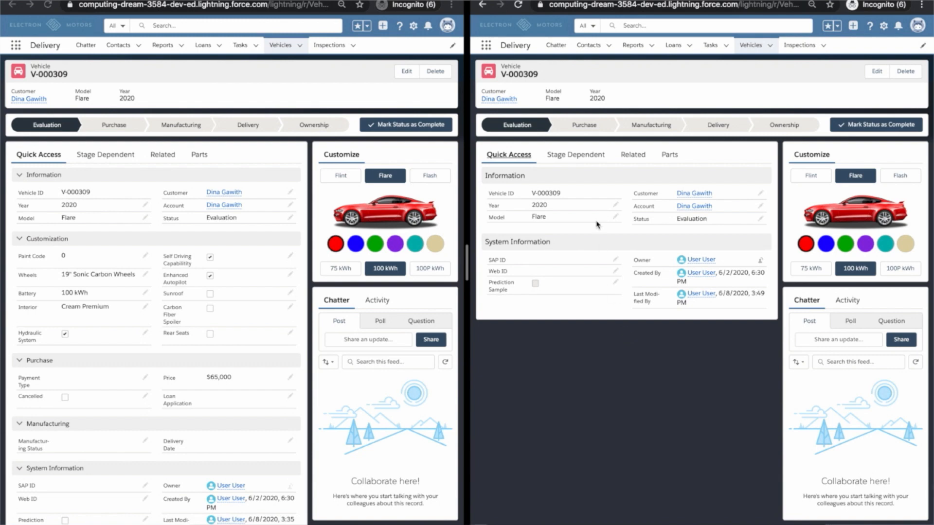
# Show the Stage Dependent fields on V-000309 and pick Purchase as the next status
pyautogui.click(574, 155)
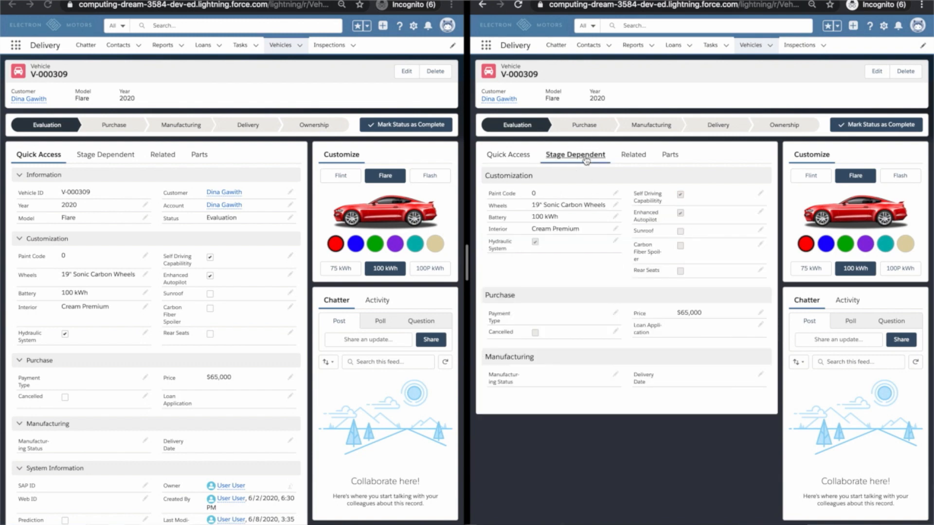
pyautogui.moveTo(558, 128)
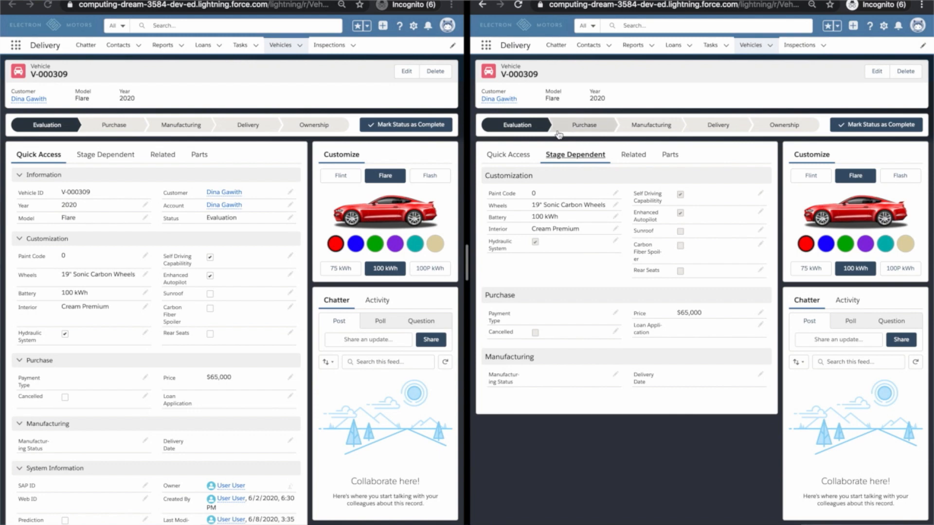
pyautogui.moveTo(583, 129)
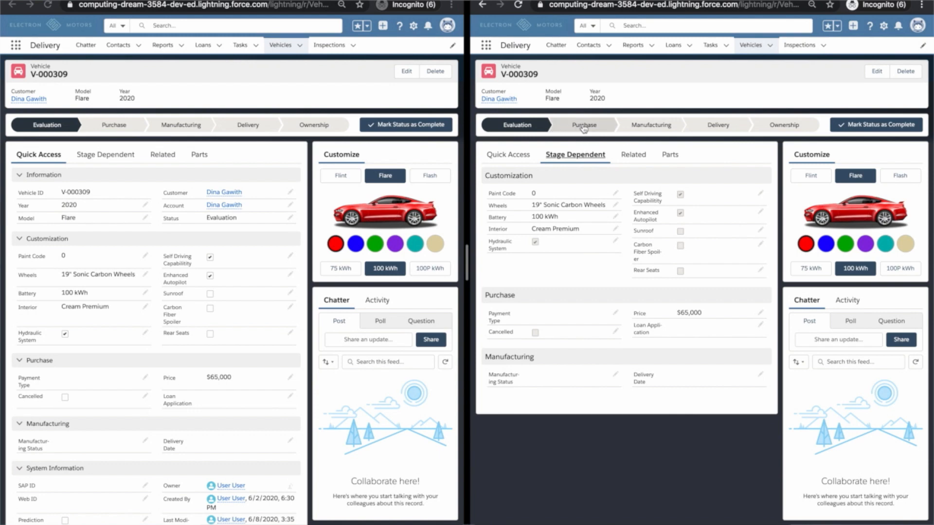
pyautogui.moveTo(584, 126)
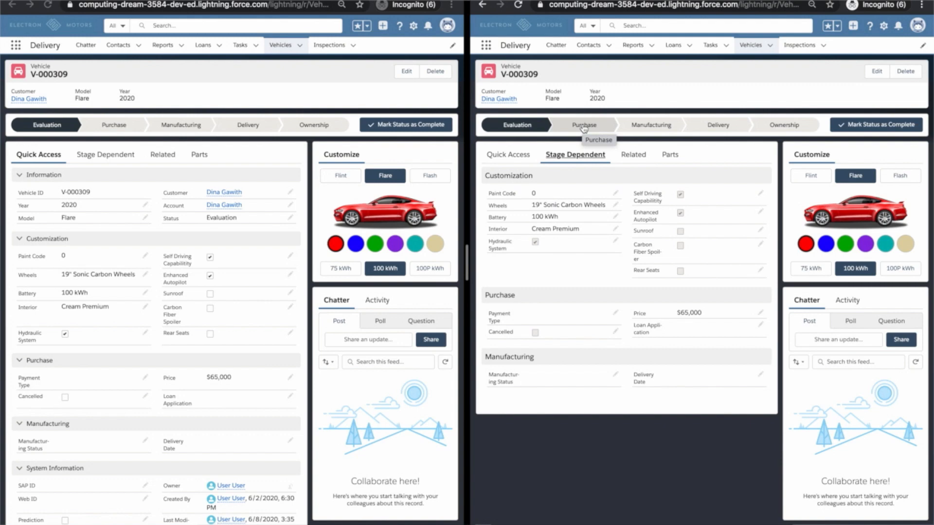
pyautogui.click(584, 125)
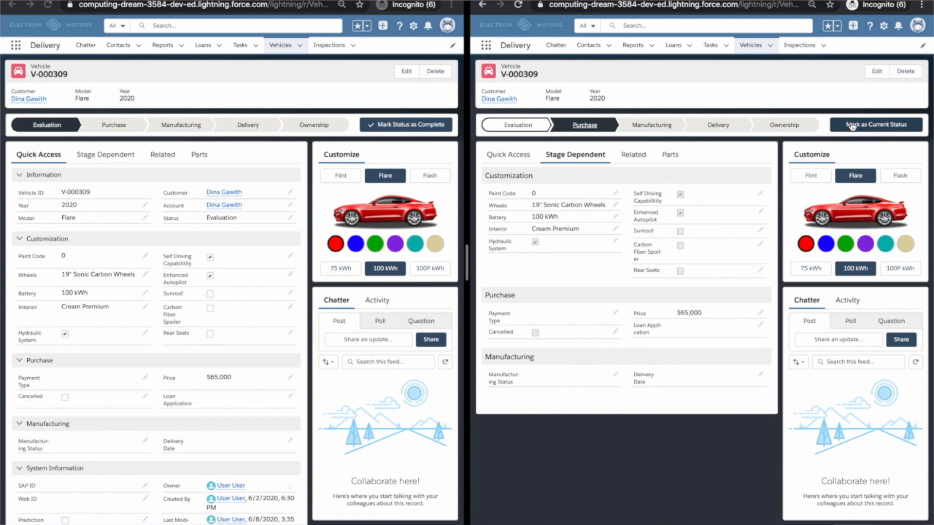
# Make Purchase the current status of V-000309, then mark it complete to advance to Manufacturing
pyautogui.click(876, 124)
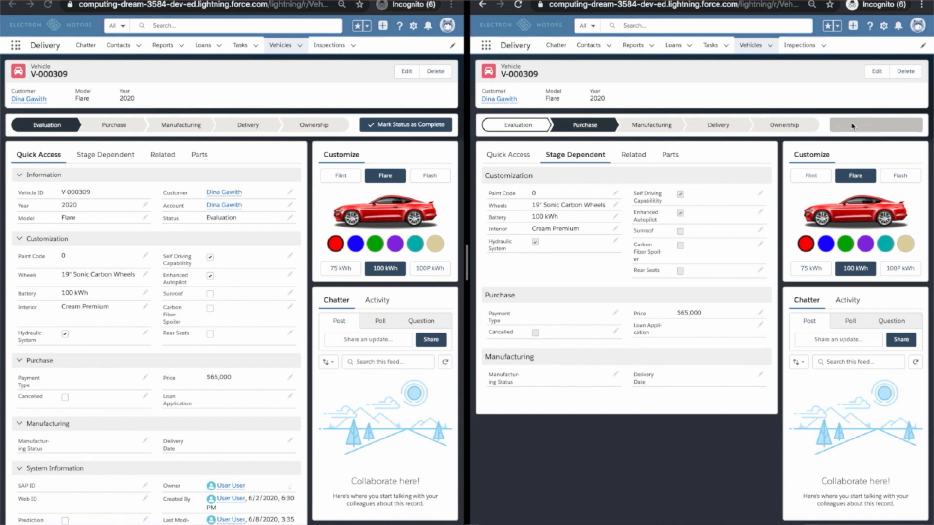
pyautogui.click(875, 124)
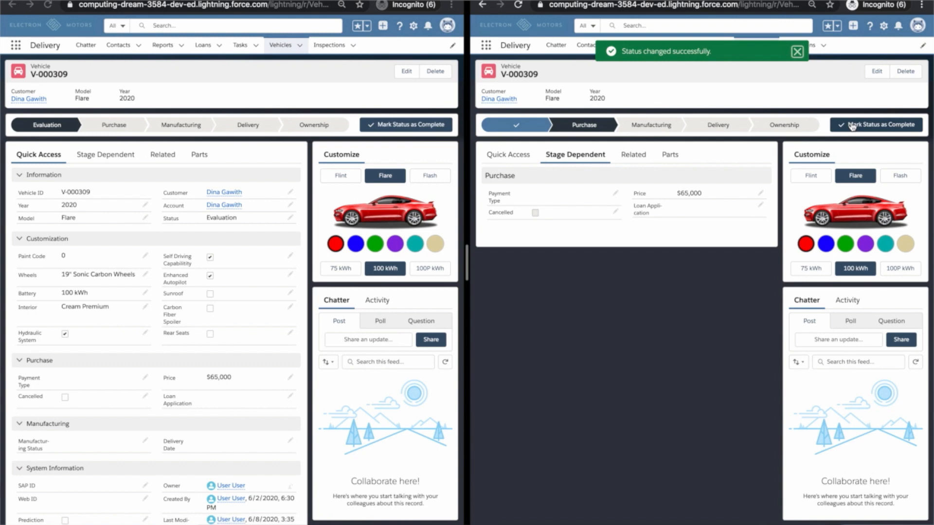
pyautogui.click(797, 52)
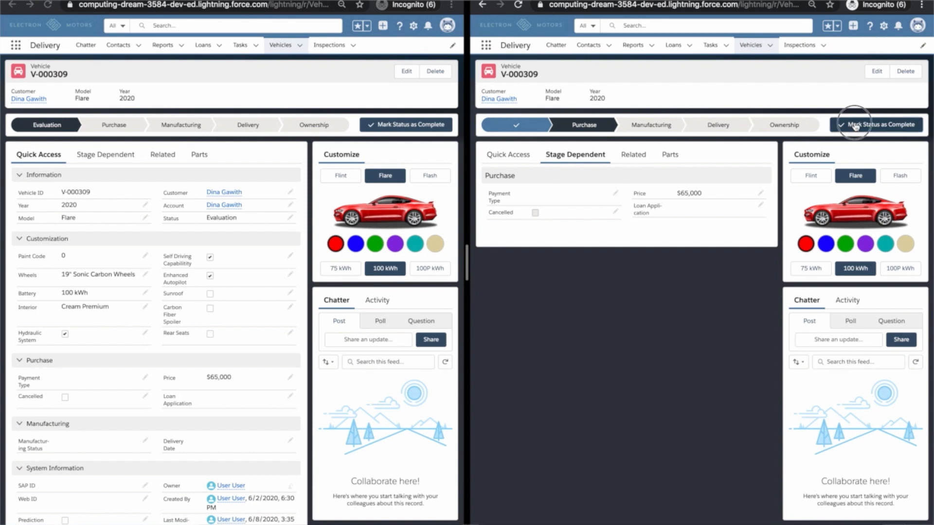
pyautogui.click(876, 125)
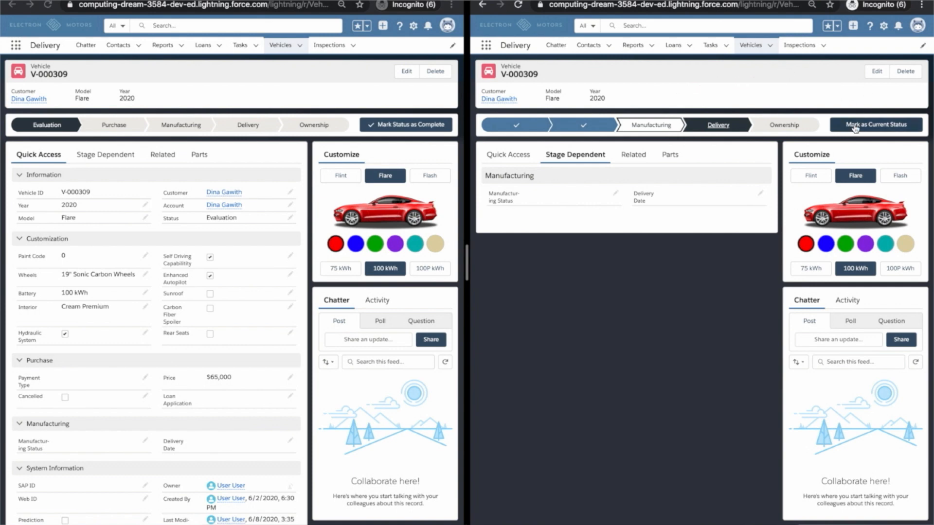
# Make Delivery the current status so the Customer Follow Up action appears
pyautogui.click(875, 125)
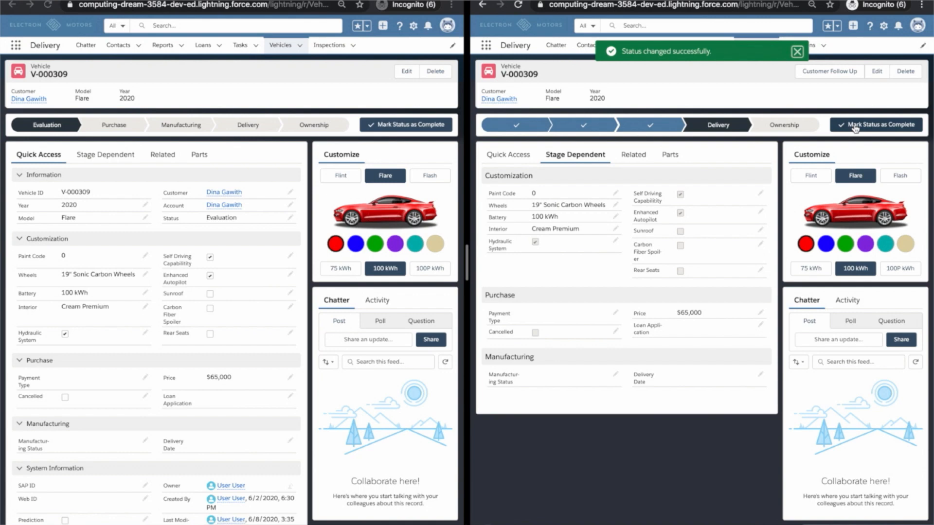
pyautogui.moveTo(844, 87)
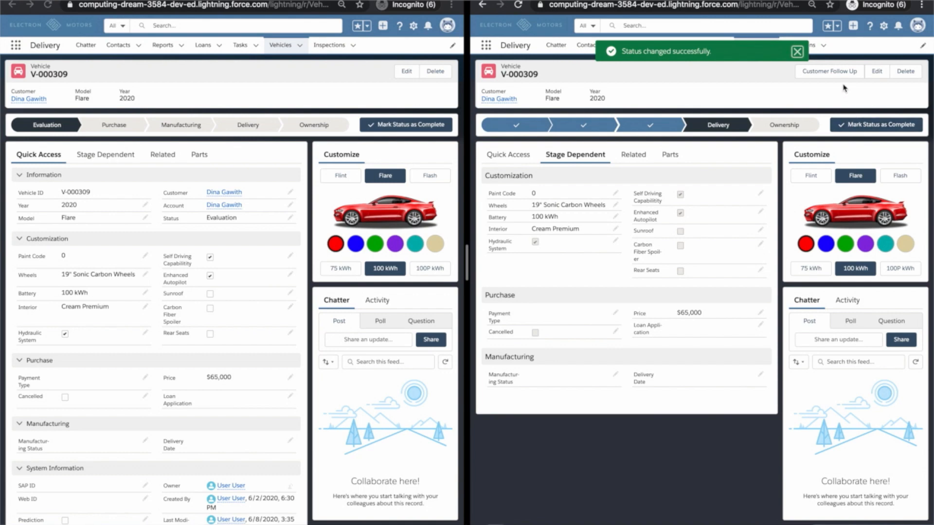
pyautogui.click(798, 51)
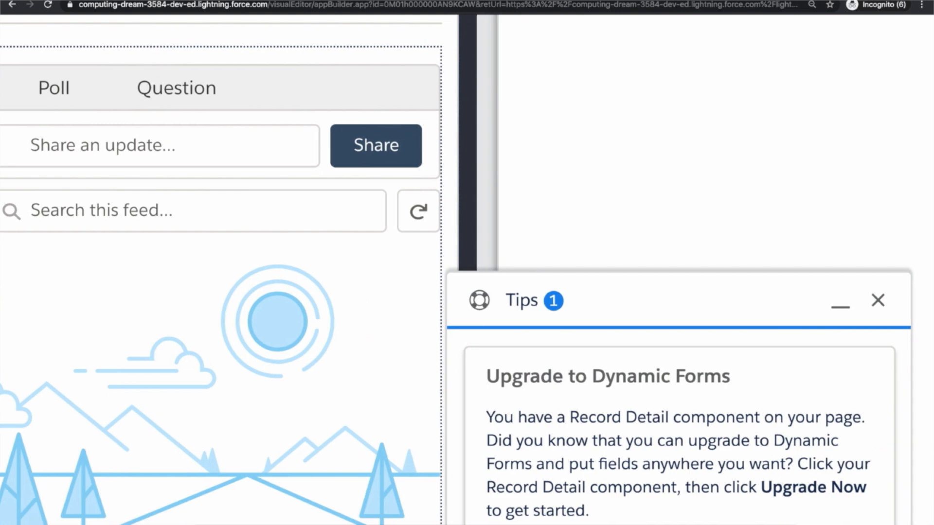
pyautogui.moveTo(822, 523)
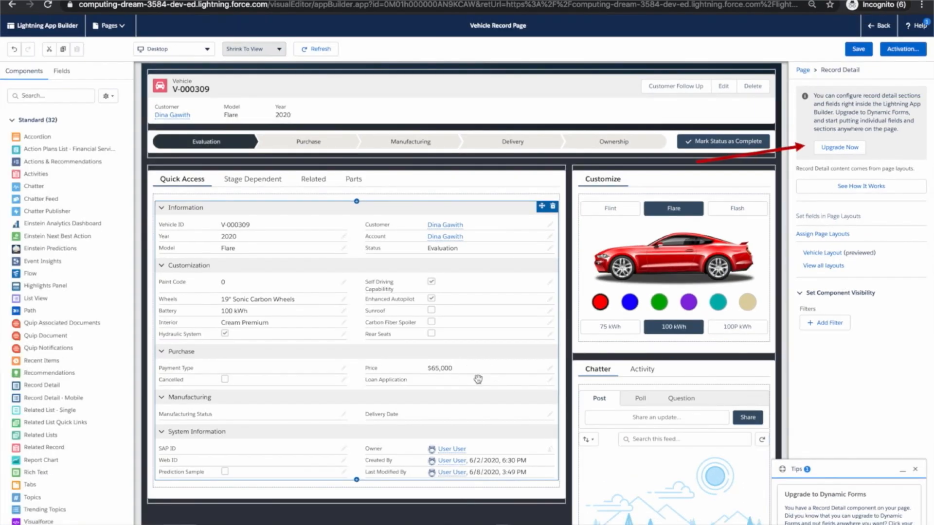
# Start the Dynamic Forms upgrade for the Record Detail component
pyautogui.click(839, 146)
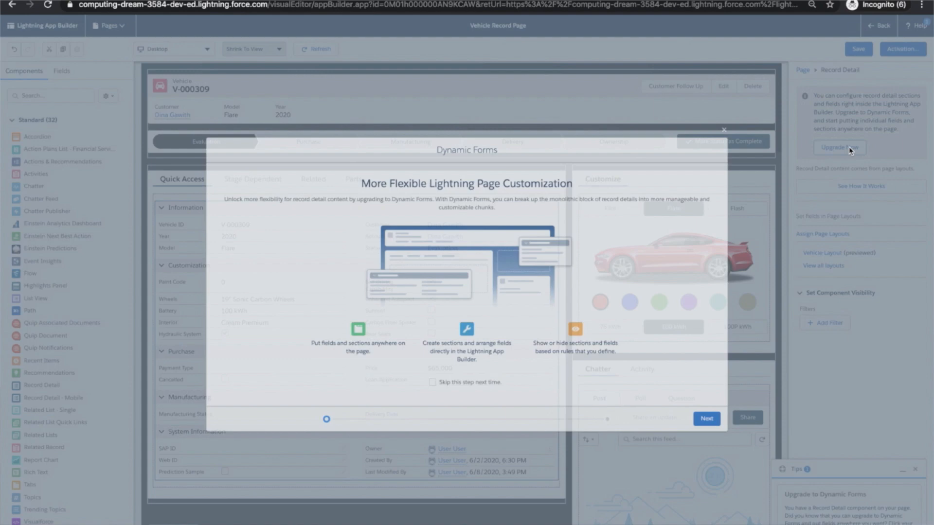
# Migrate Record Detail to Dynamic Forms using Vehicle Layout as the source, without accordion
pyautogui.click(706, 418)
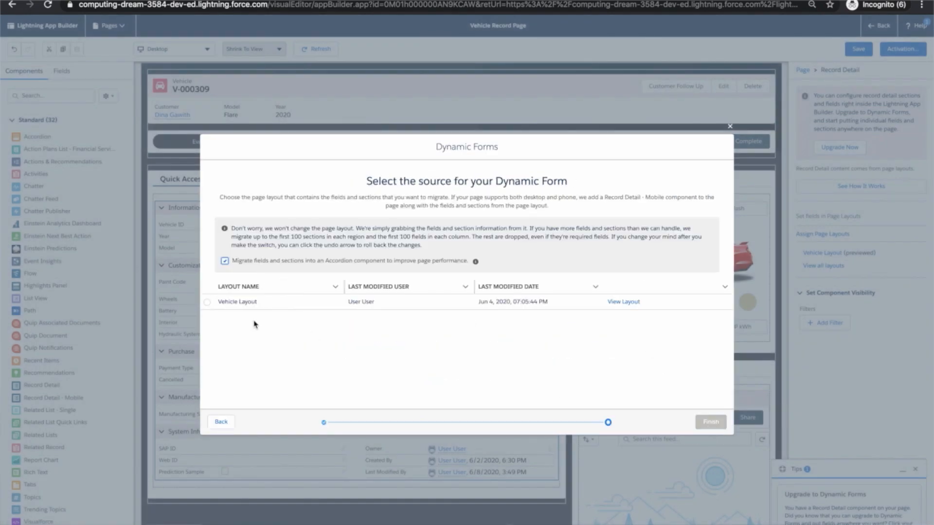
pyautogui.click(206, 301)
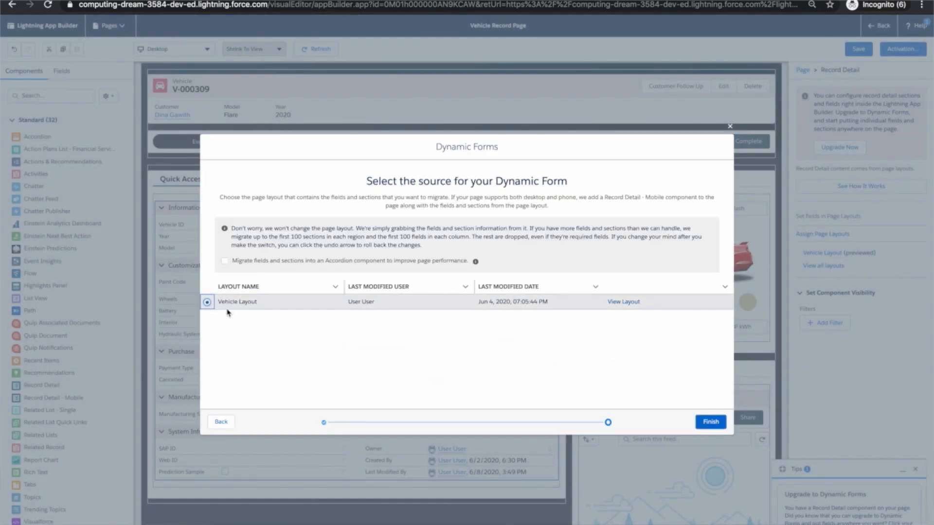
pyautogui.click(710, 421)
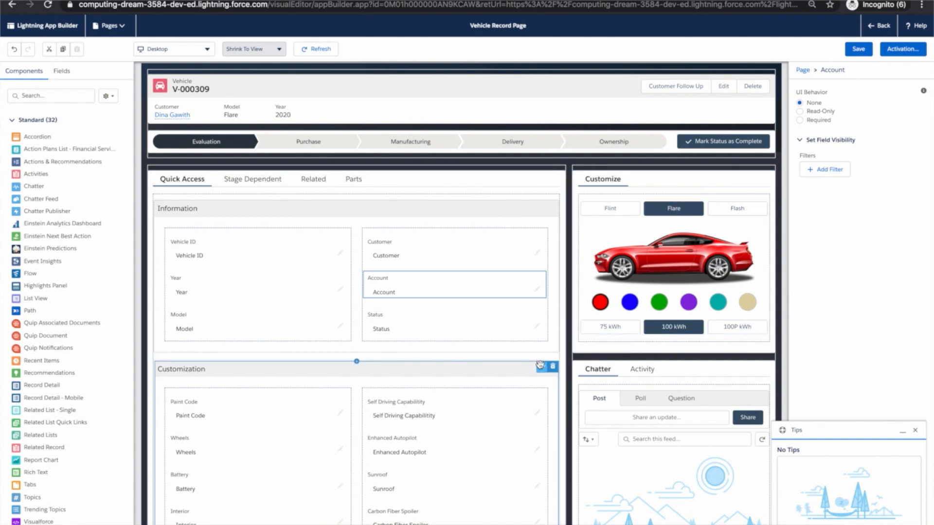
# Move the Customization, Purchase and Manufacturing field sections under the Stage Dependent tab
pyautogui.click(181, 179)
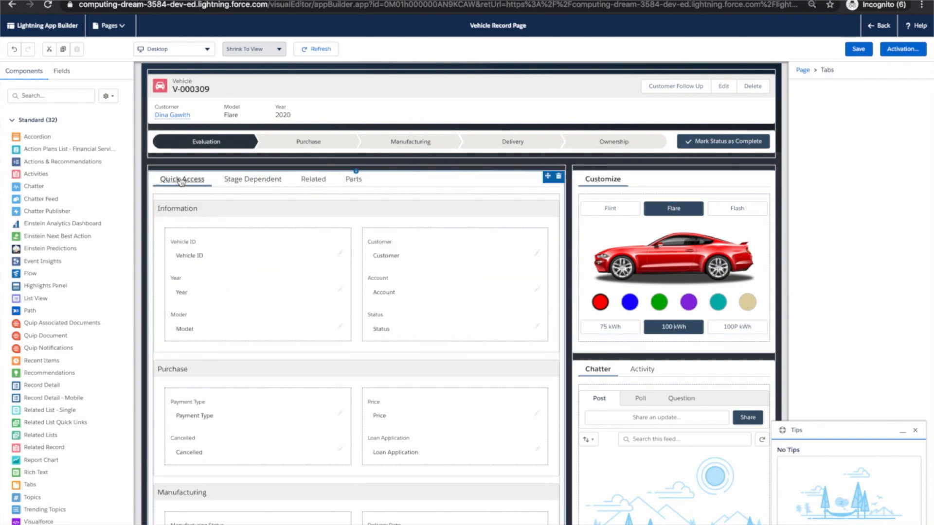
pyautogui.click(252, 179)
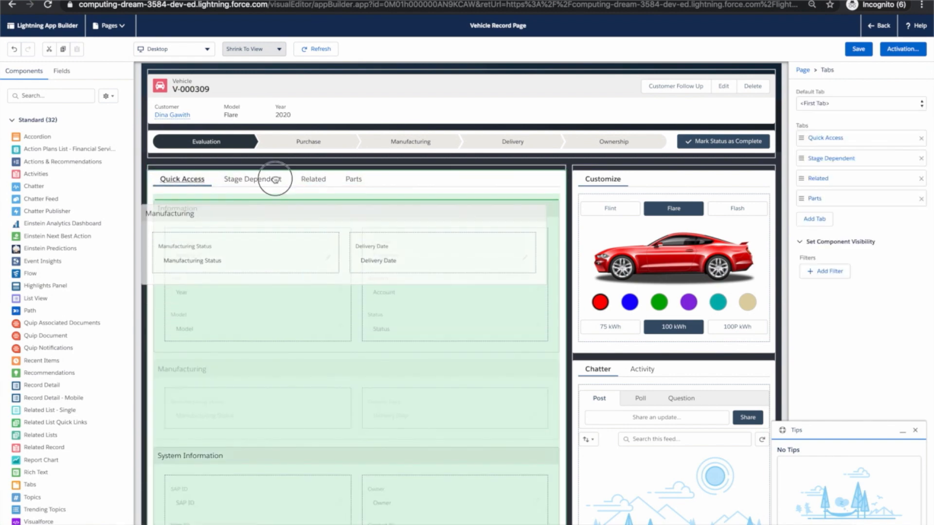
pyautogui.click(251, 179)
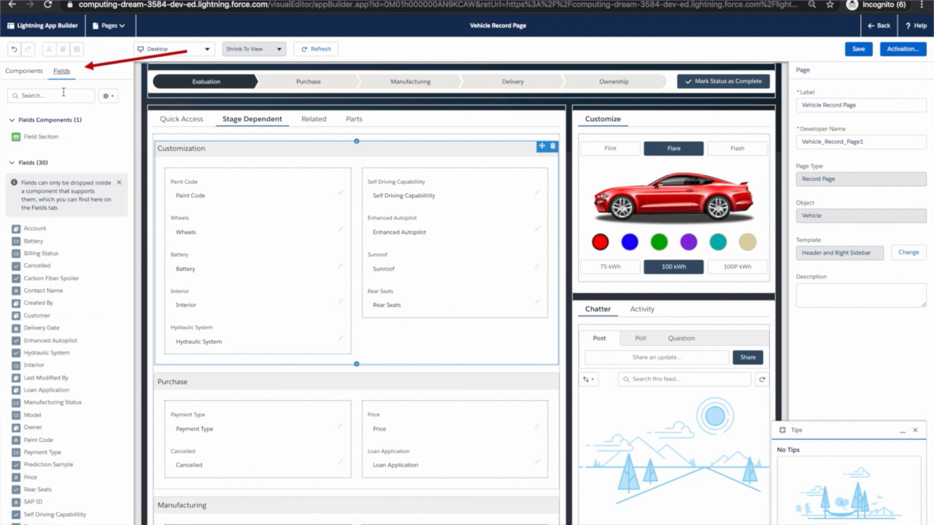
pyautogui.moveTo(45, 378)
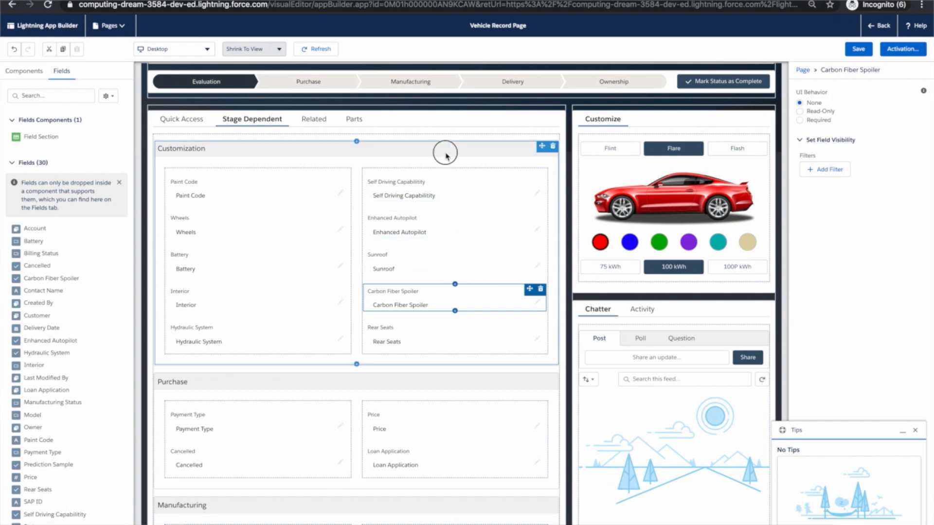
# Give the Customization section a visibility filter of Status Not Equal Purchase
pyautogui.click(239, 148)
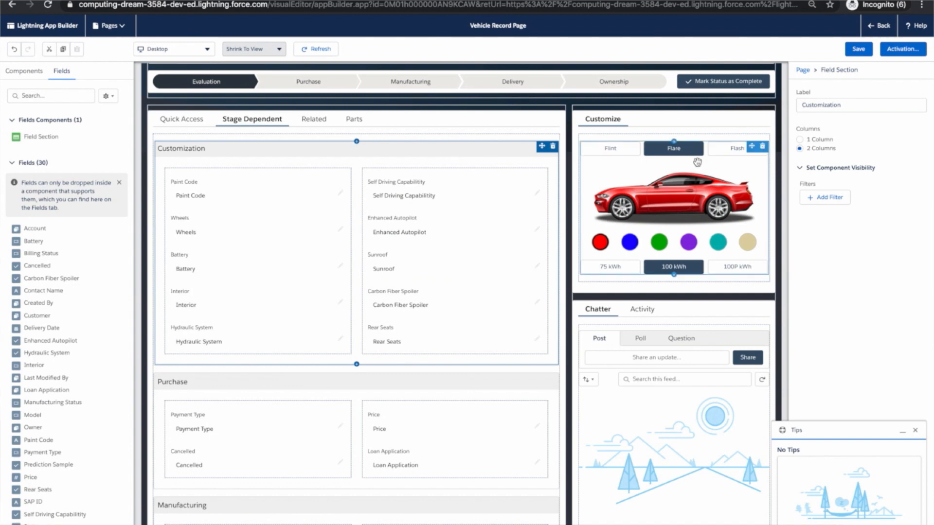
pyautogui.click(823, 198)
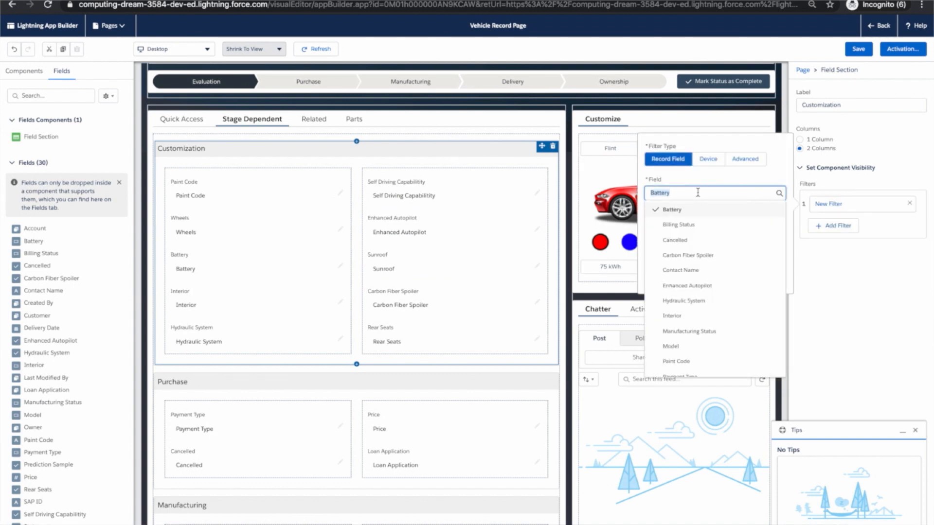
pyautogui.write('sta')
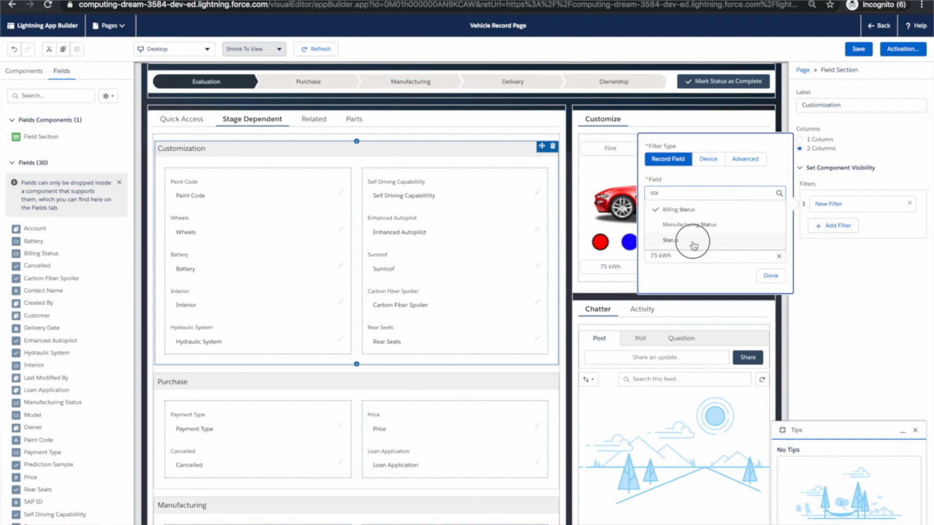
pyautogui.click(669, 240)
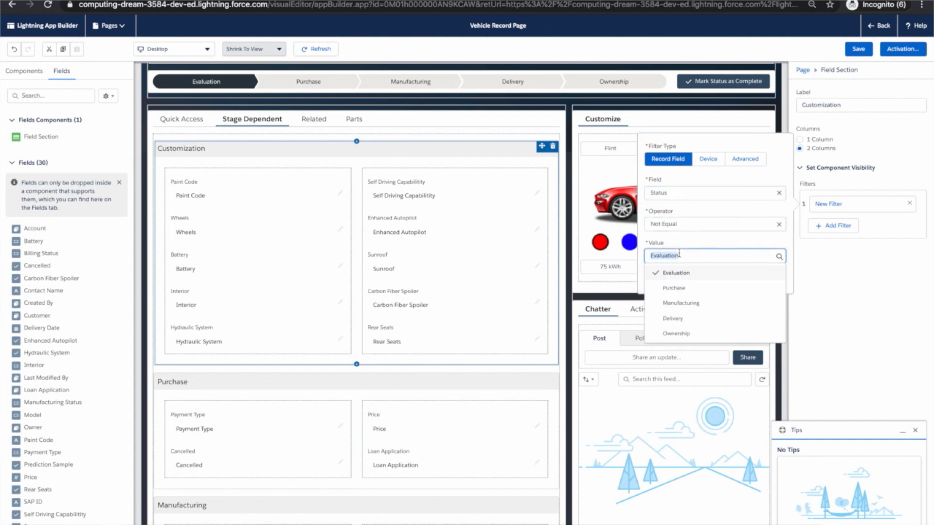
pyautogui.click(673, 287)
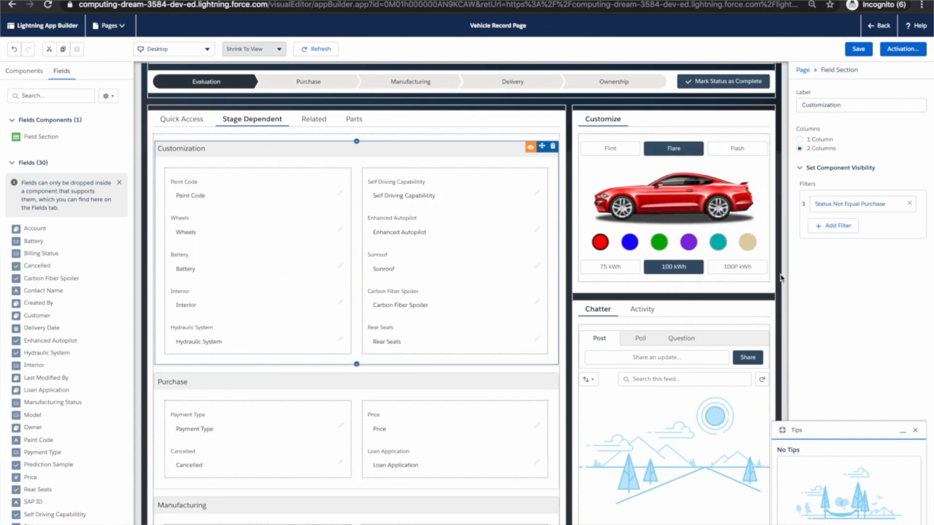
pyautogui.scroll(3)
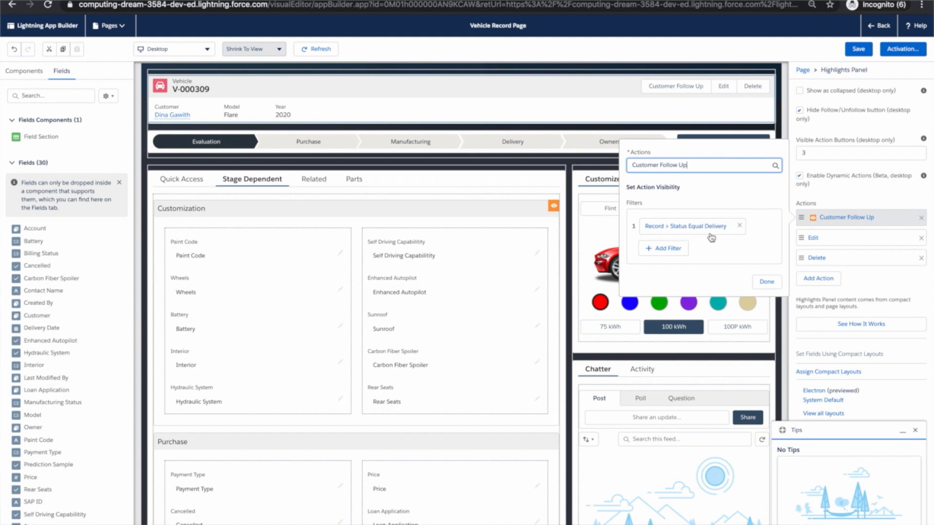
pyautogui.moveTo(751, 280)
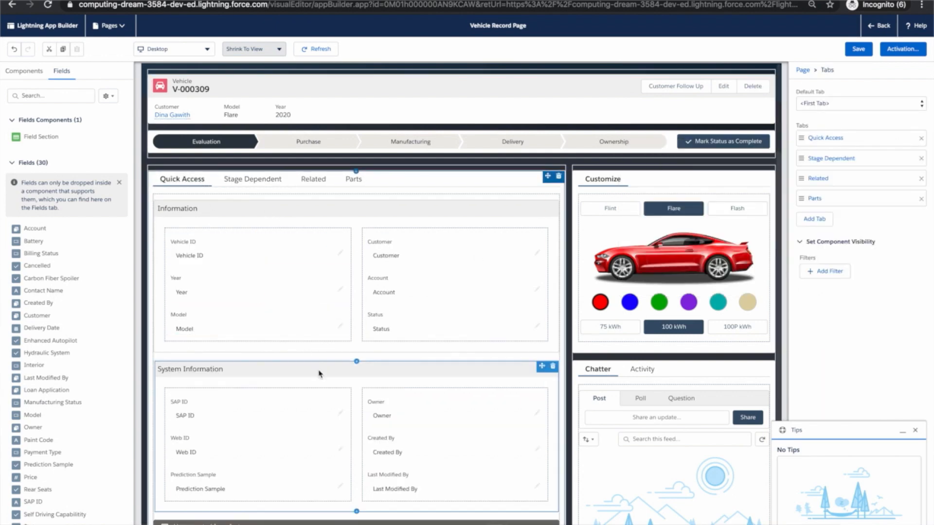
# Give System Information a device filter of Form Factor Equal Desktop
pyautogui.click(191, 369)
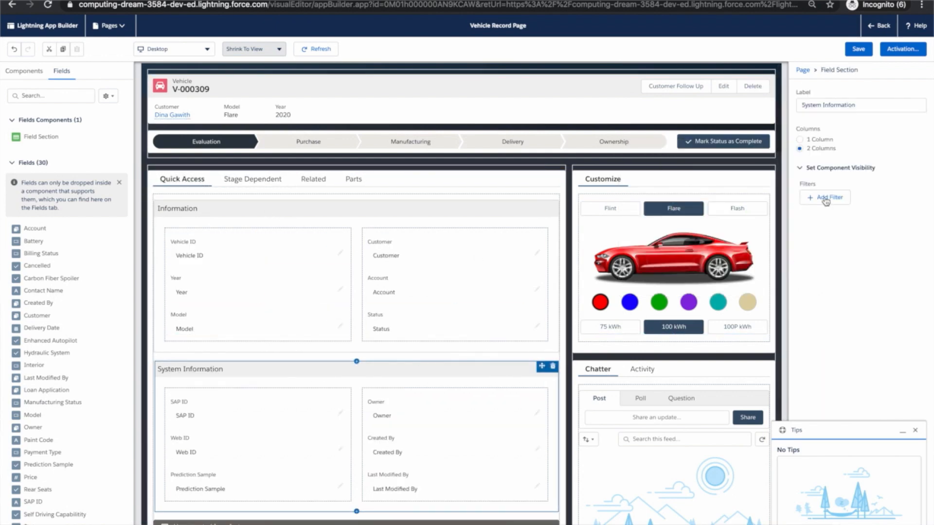
pyautogui.click(823, 198)
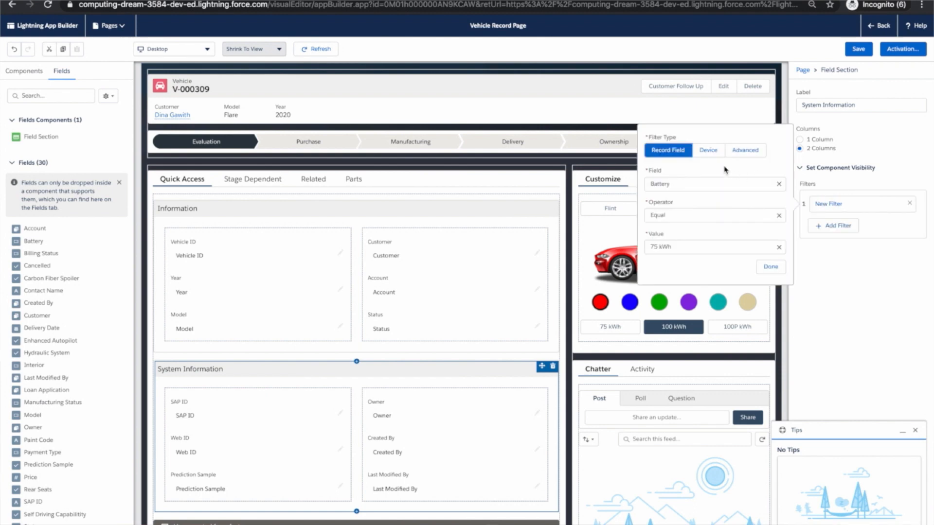
pyautogui.click(708, 150)
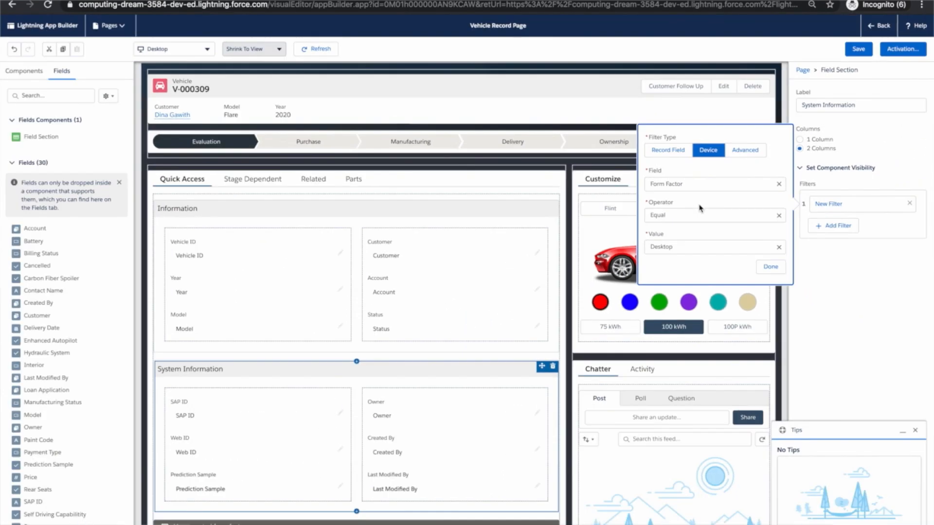
pyautogui.click(770, 267)
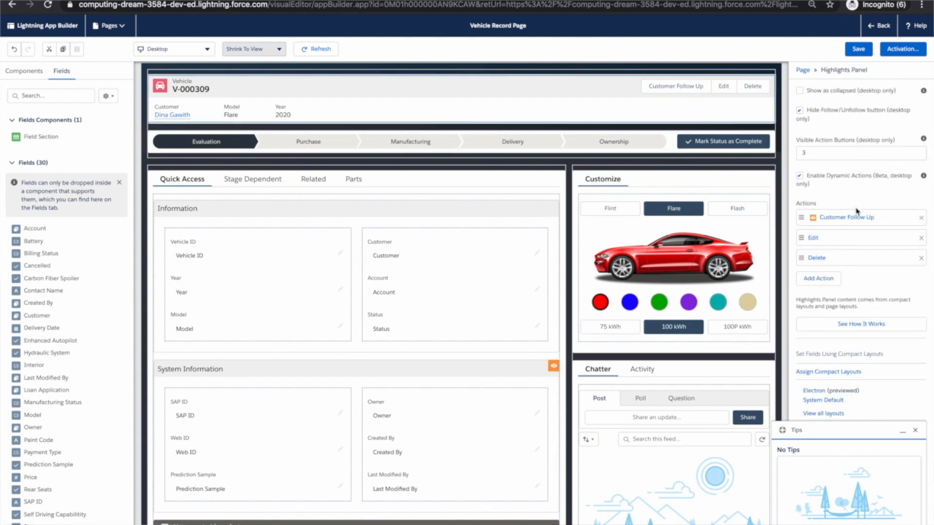
# Add an advanced filter on Customer Follow Up requiring custom permission Channel_Sales Equal True
pyautogui.click(845, 217)
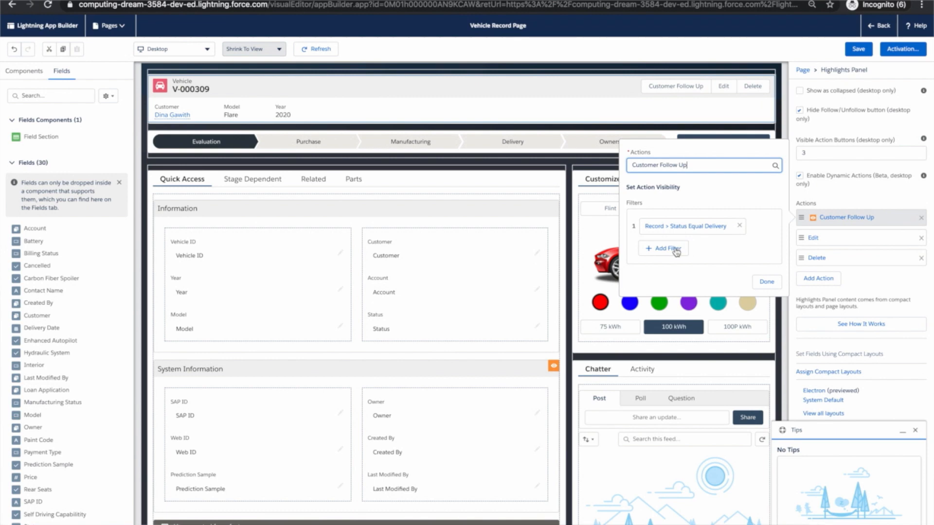
pyautogui.click(662, 248)
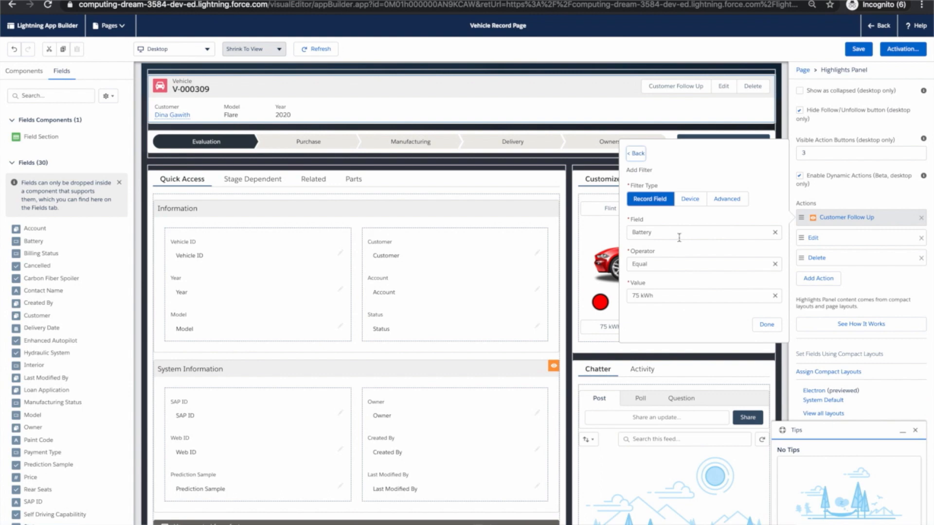
pyautogui.click(726, 198)
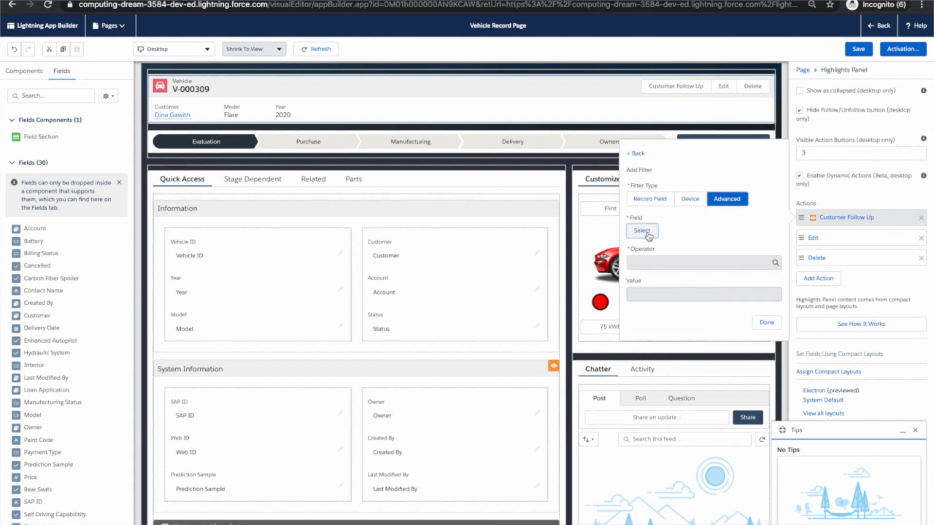
pyautogui.click(641, 232)
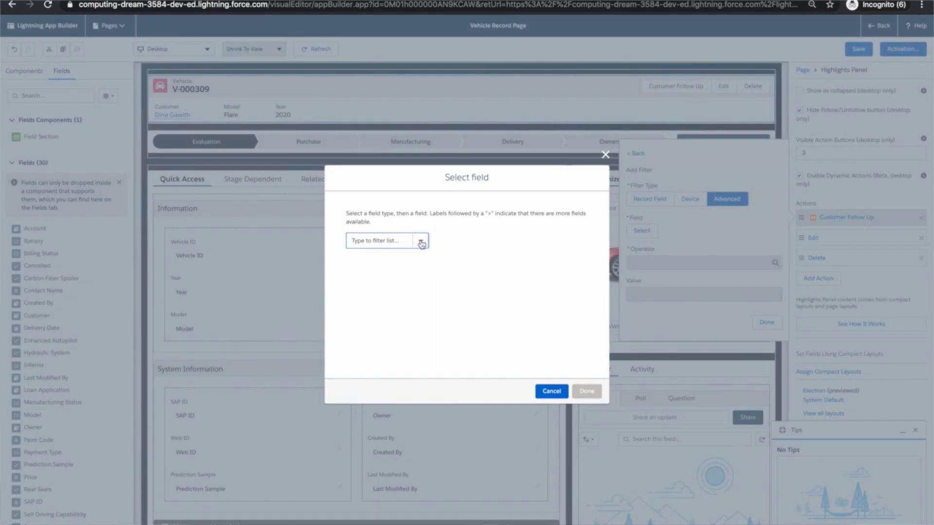
pyautogui.click(420, 240)
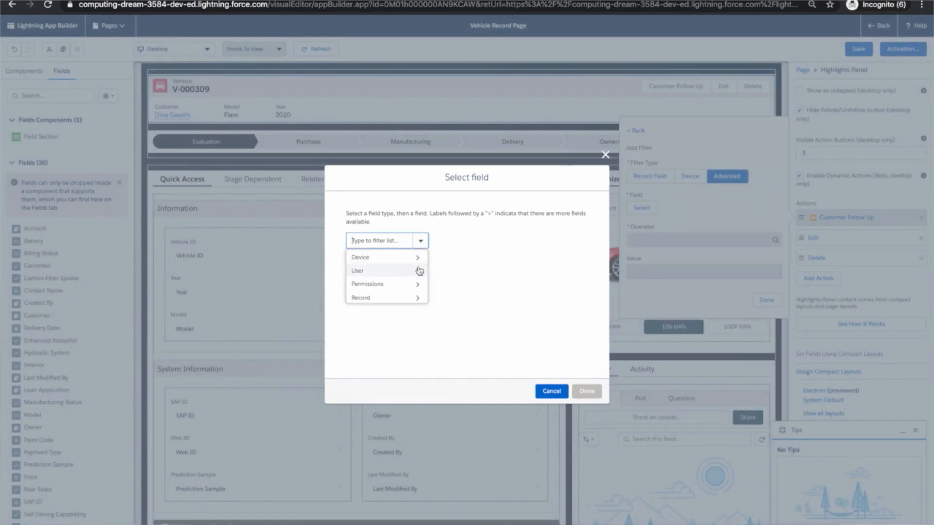
pyautogui.click(367, 283)
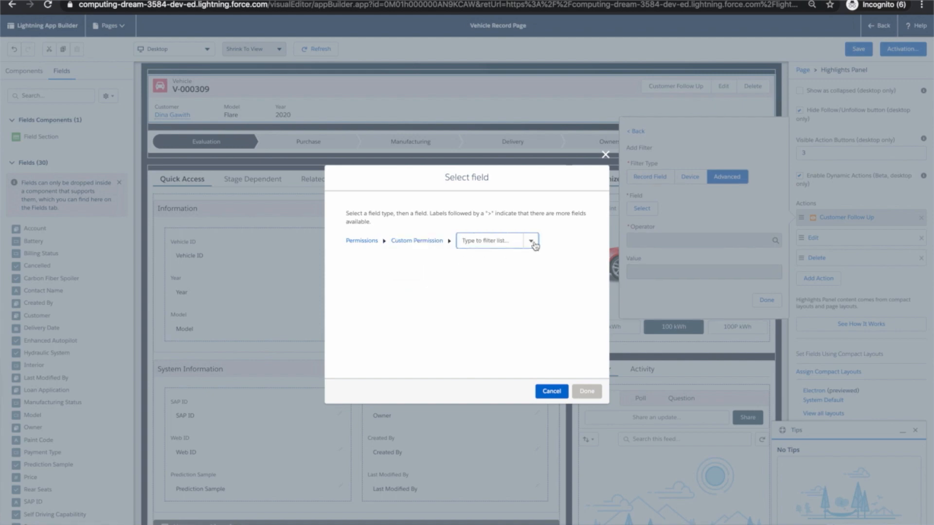
pyautogui.click(530, 241)
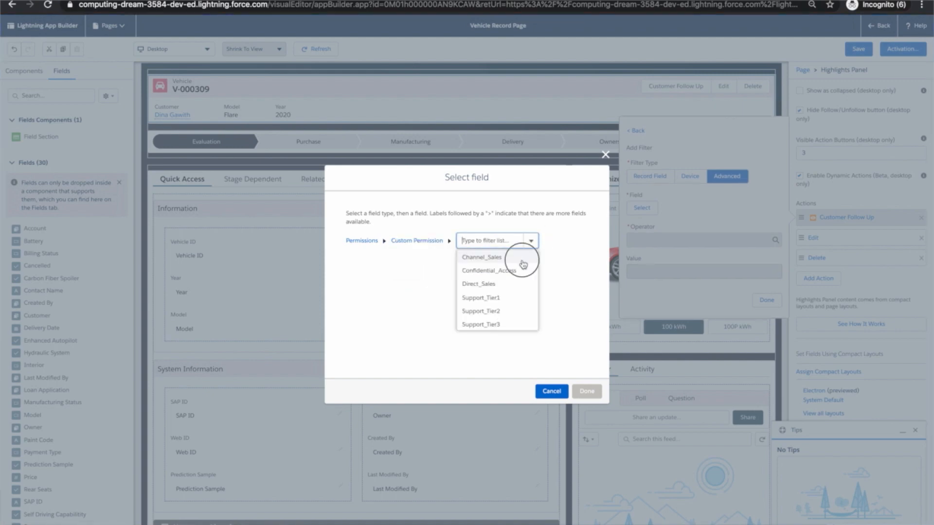
pyautogui.click(481, 257)
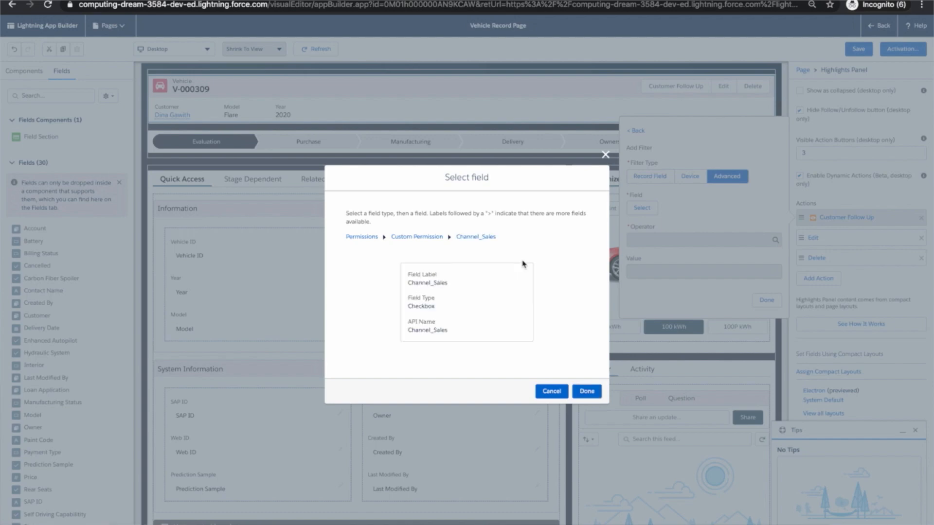
pyautogui.click(586, 391)
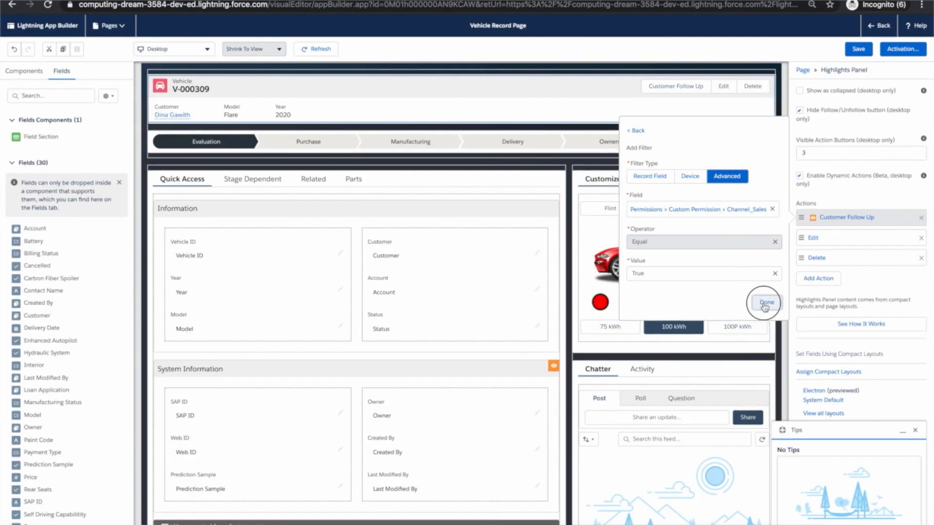
pyautogui.click(765, 303)
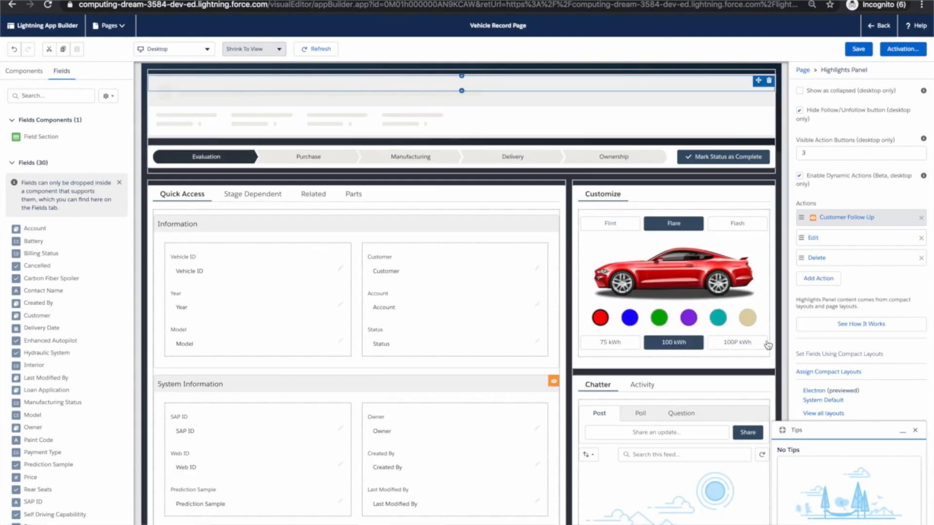